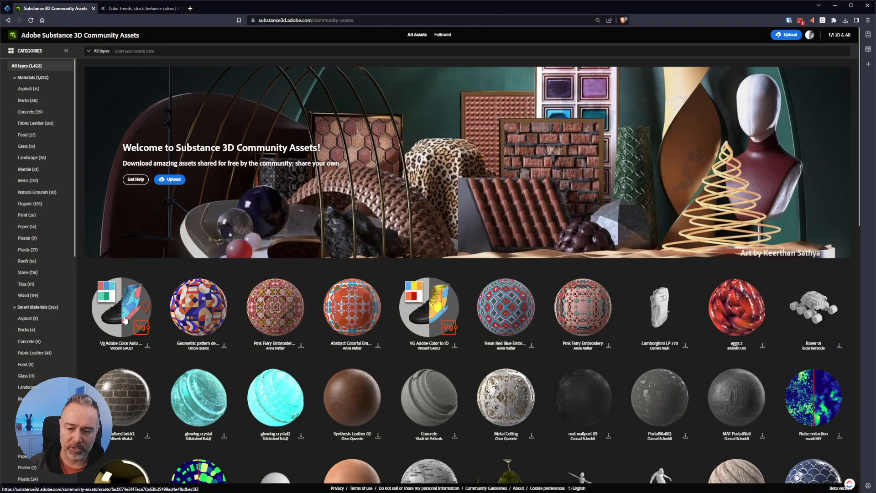
mouse_move(145, 307)
type("vg")
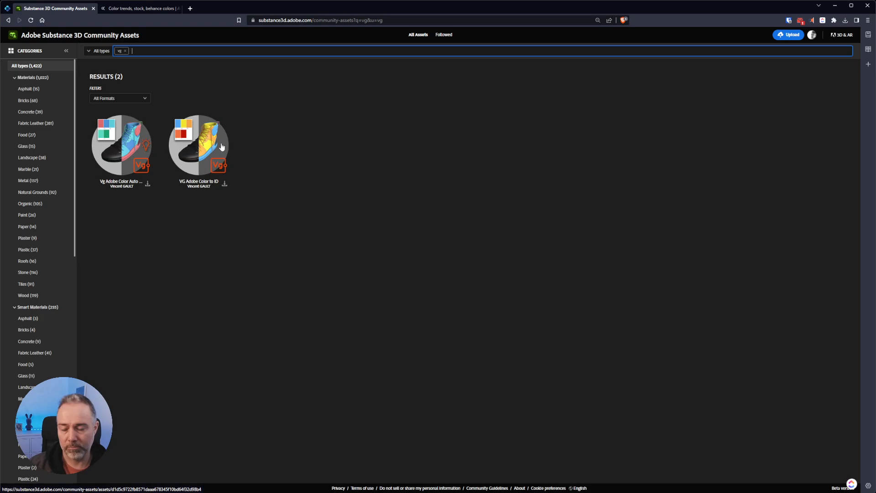
mouse_move(204, 136)
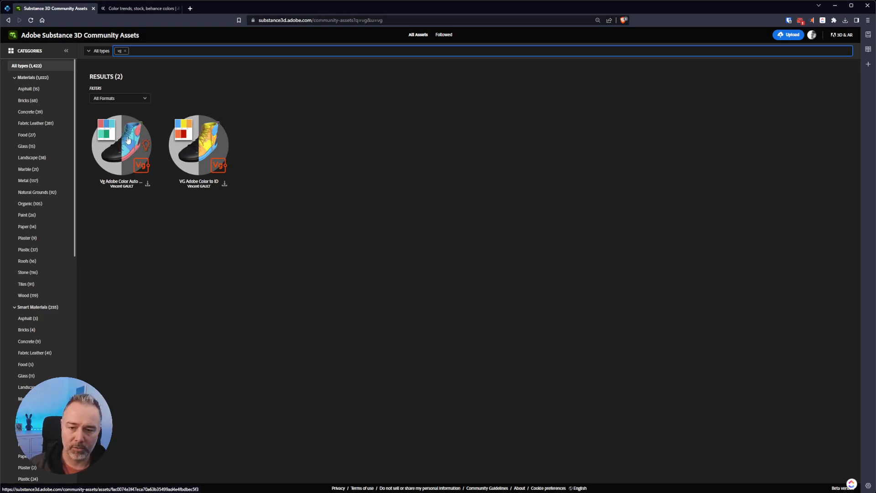
Get the Vg Adobe Color Auto Paint asset from its Community Assets page
left_click(121, 144)
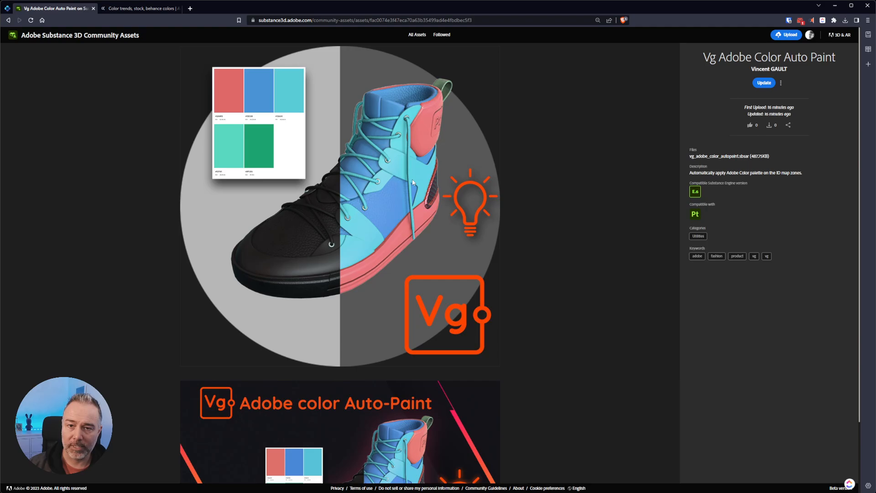
left_click(139, 8)
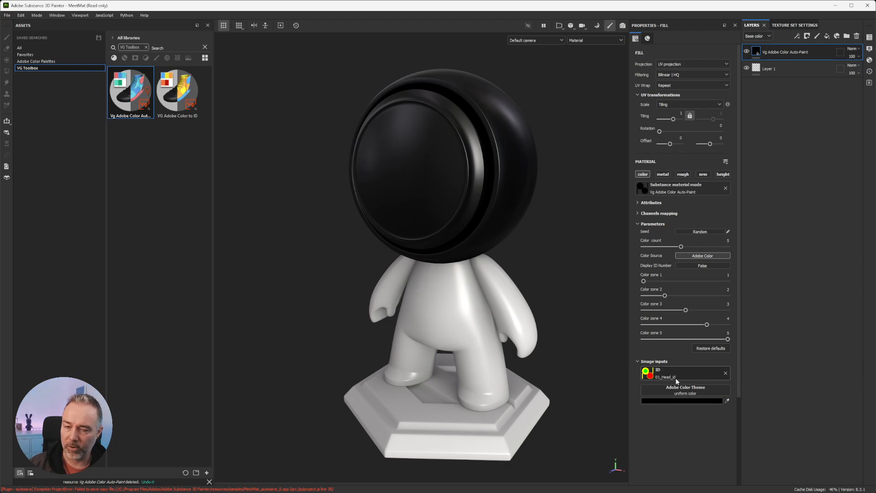
Feed an Adobe Color palette into the Auto-Paint fill's Adobe Color Theme input
left_click(36, 61)
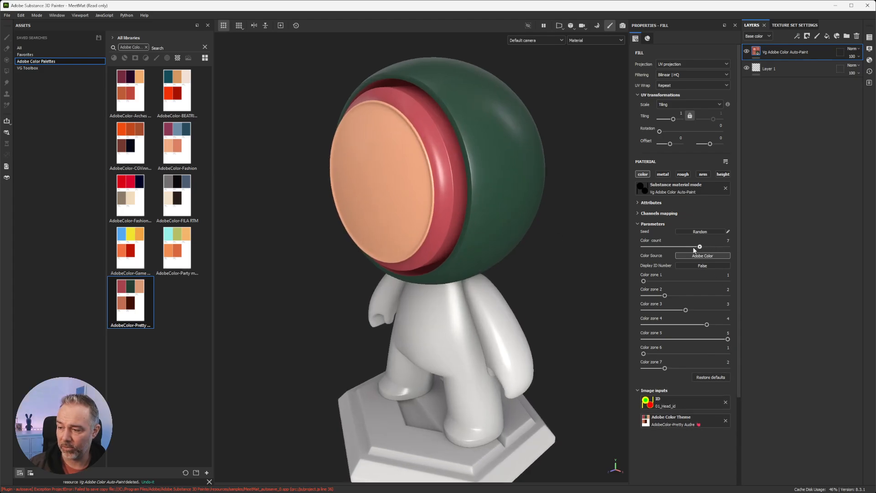
Switch the viewport to ID mode to show the head's ID map zones
left_click(595, 39)
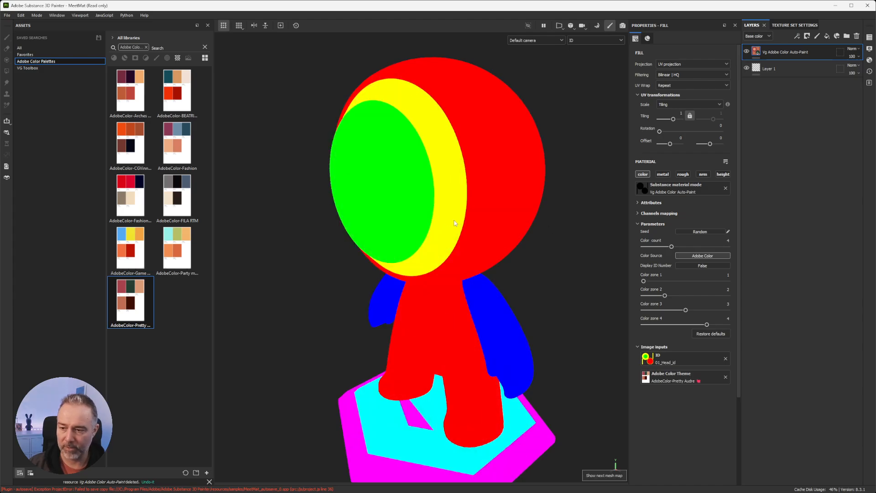
mouse_move(435, 155)
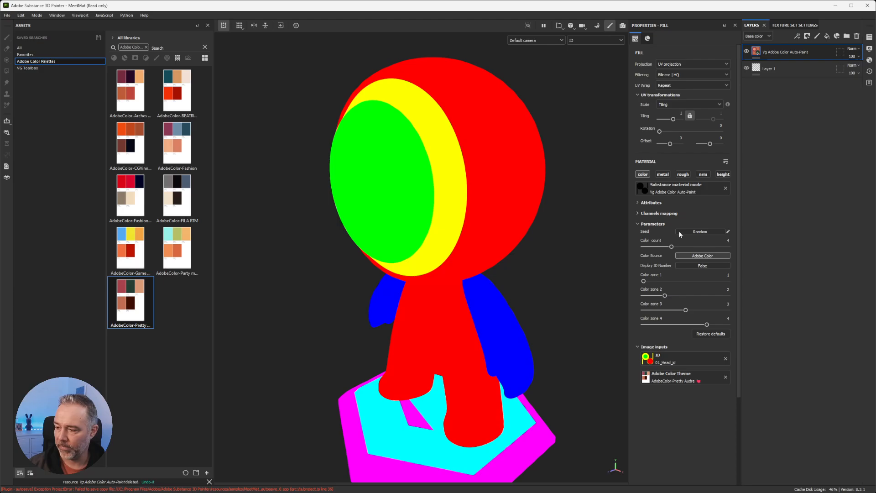
mouse_move(673, 248)
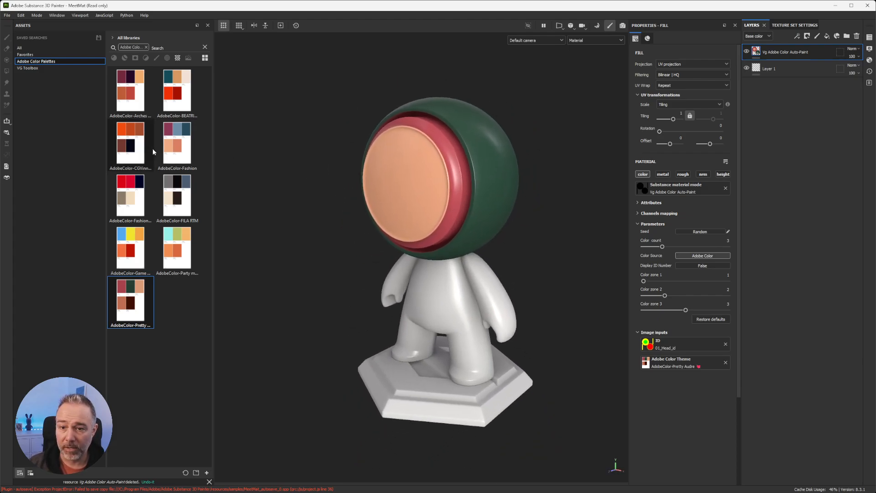
Recolour the head with the Fashion palette, then another Adobe Color palette
double_click(176, 138)
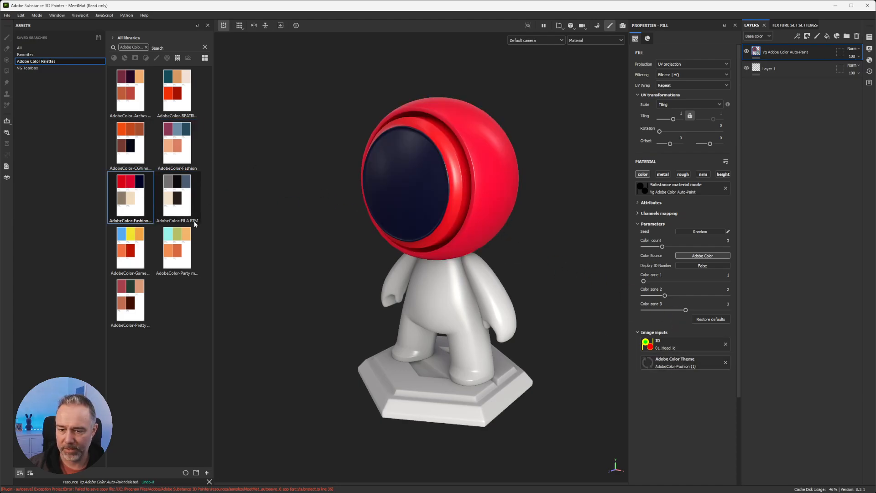
left_click(177, 248)
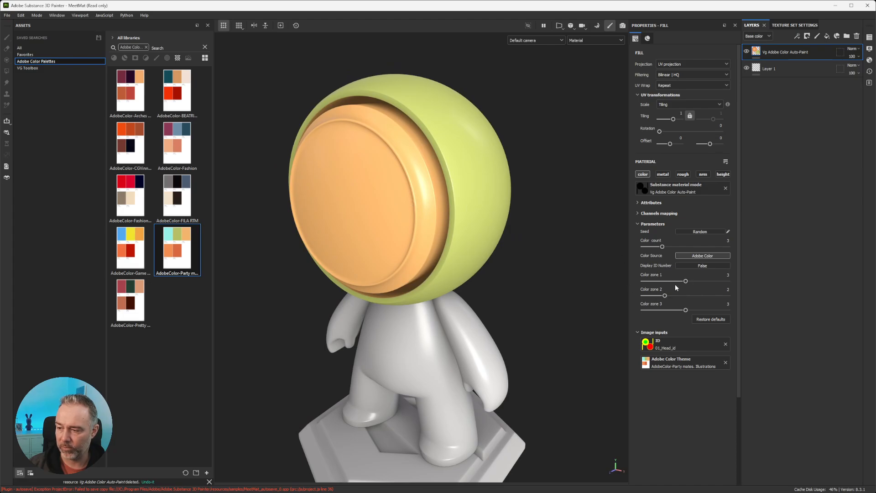
mouse_move(635, 268)
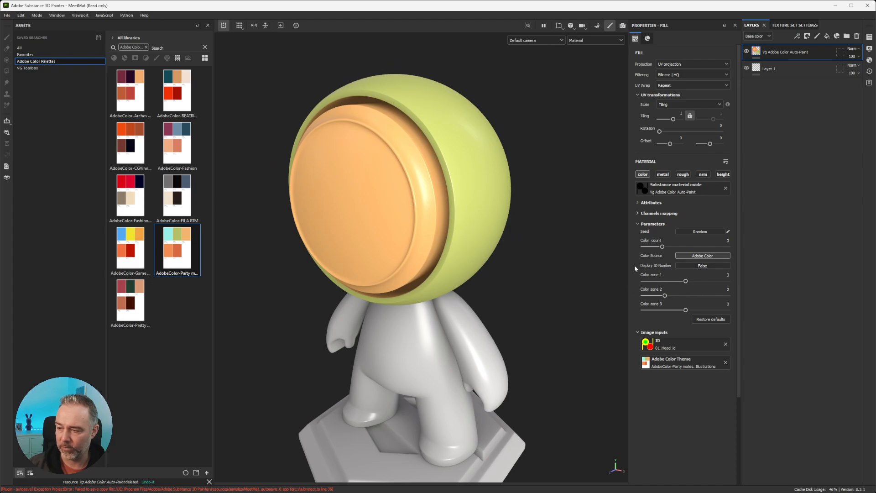
Enable Display ID Number and recolour the head with the AdobeColor-Game Design palette
left_click(703, 266)
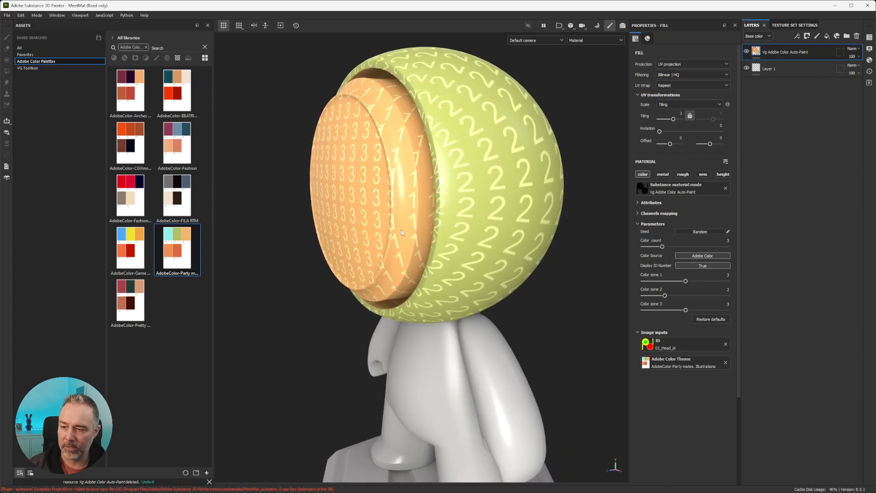
mouse_move(442, 256)
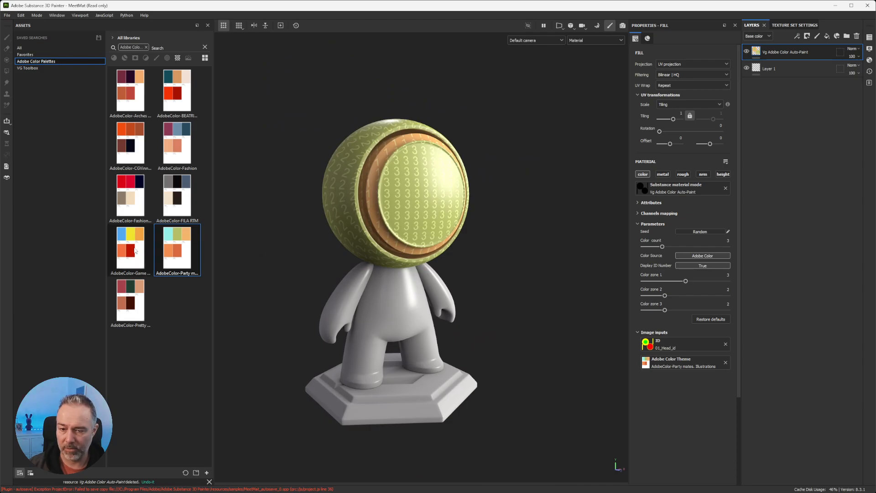
left_click(131, 250)
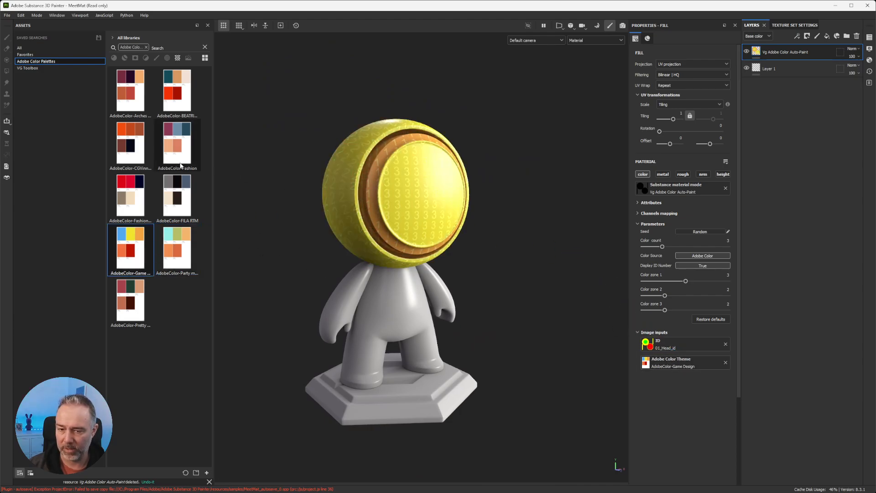